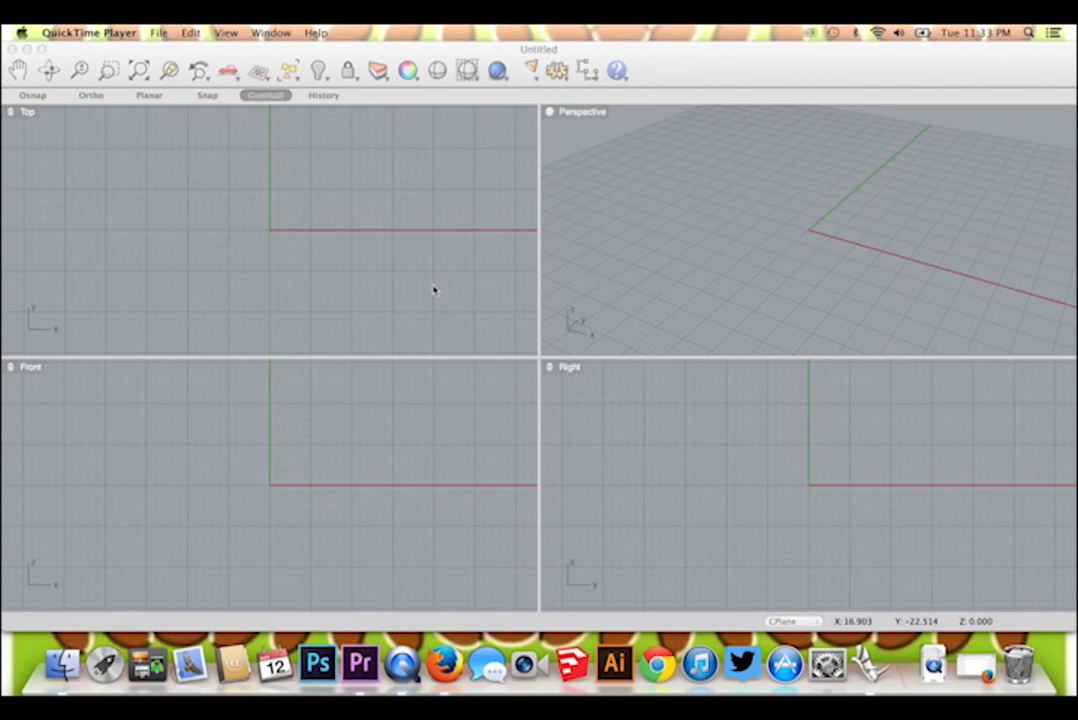
mouse_move(350, 210)
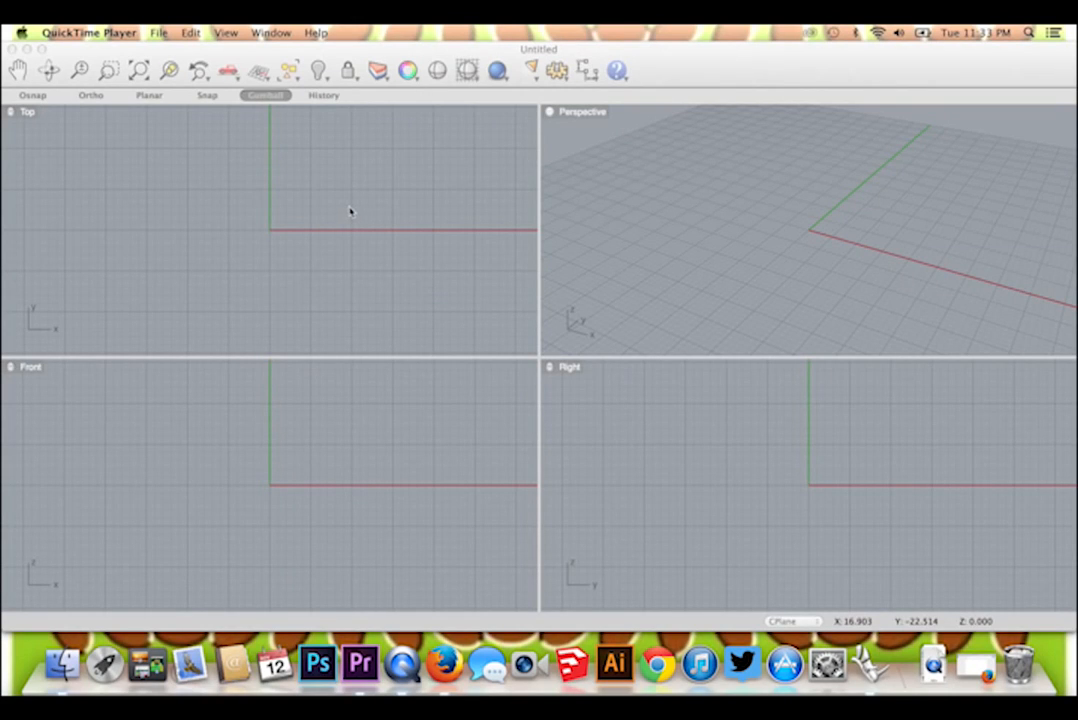
mouse_move(680, 85)
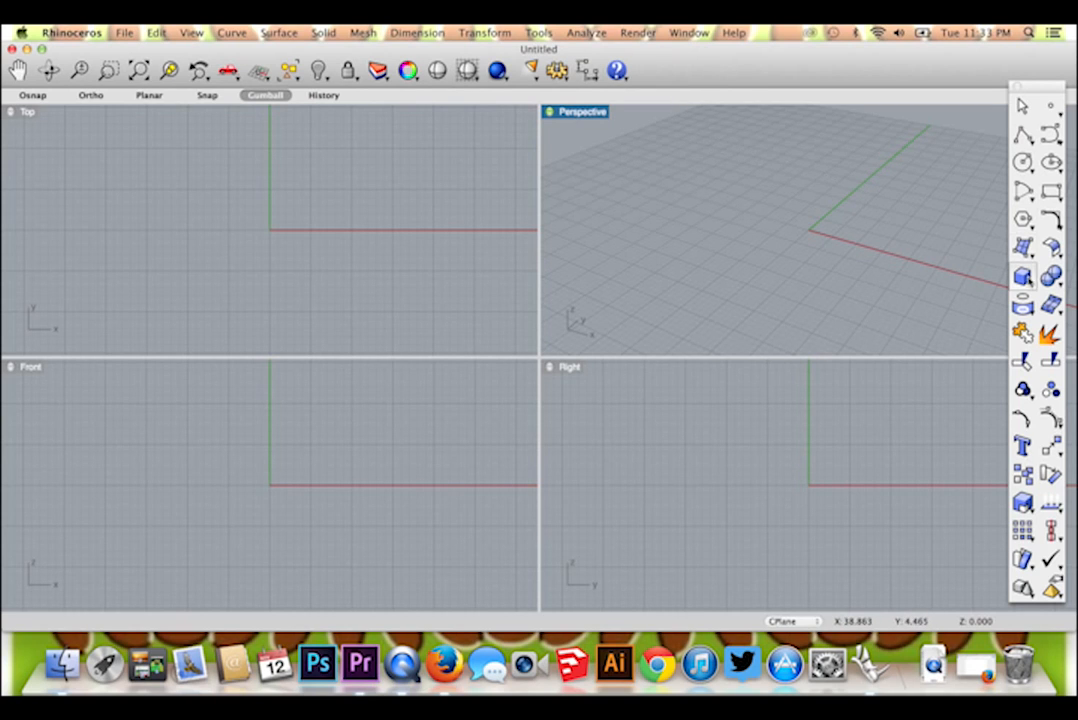
Expand the Solid tool flyout to show the solid primitives
left_click(1021, 277)
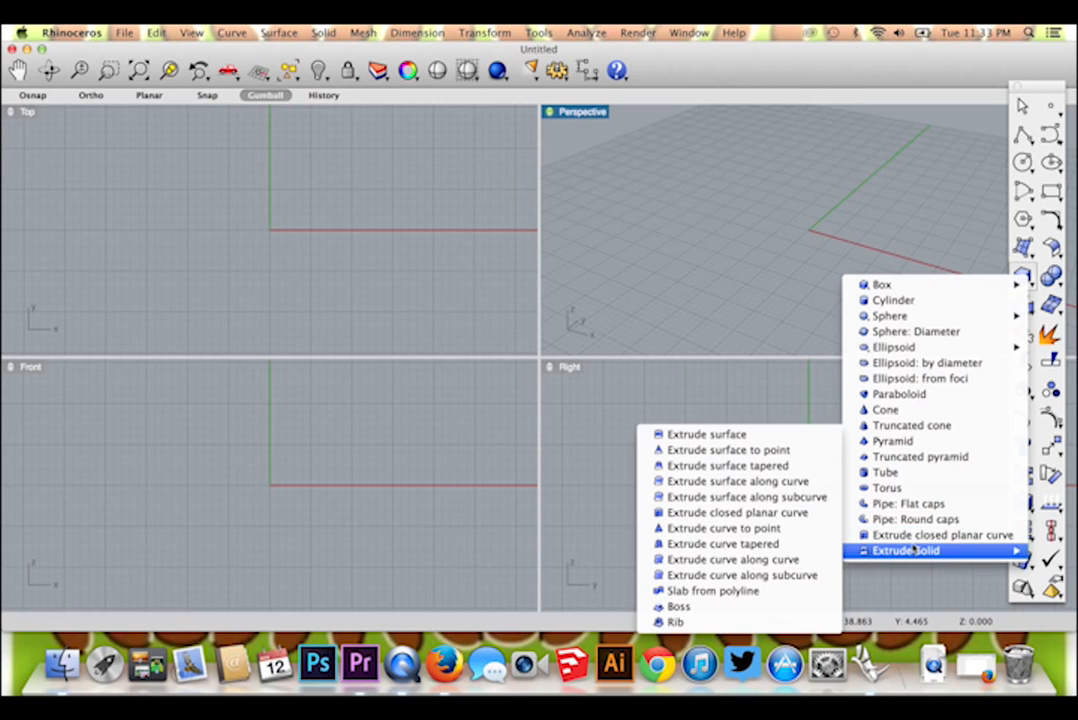
mouse_move(728, 450)
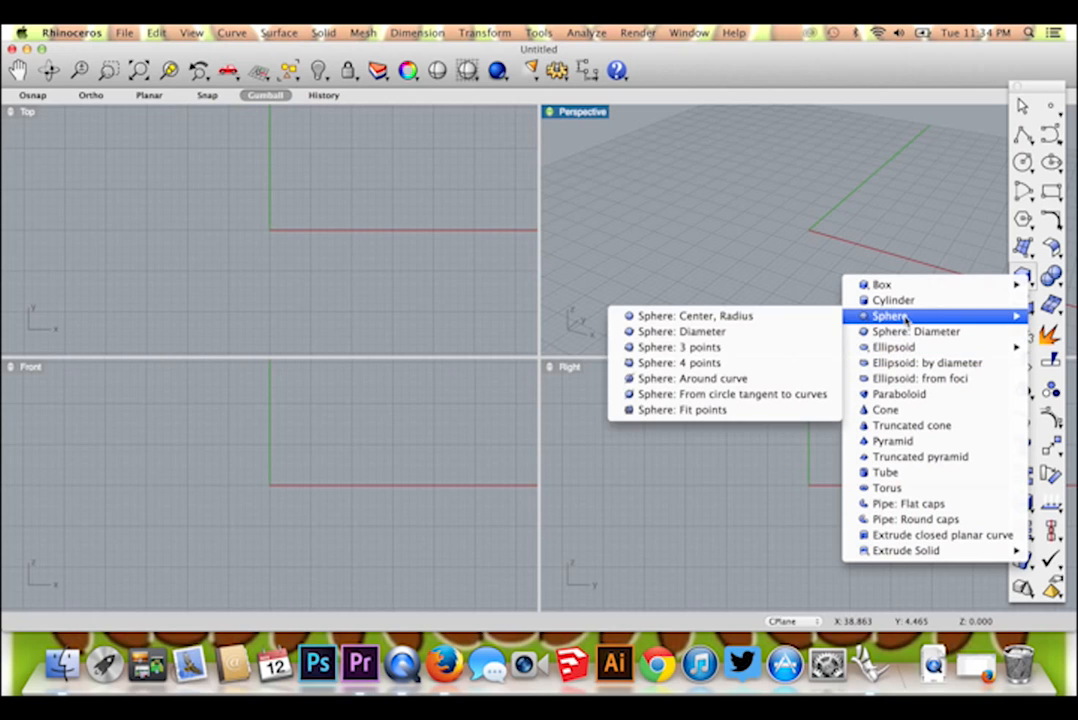
mouse_move(882, 284)
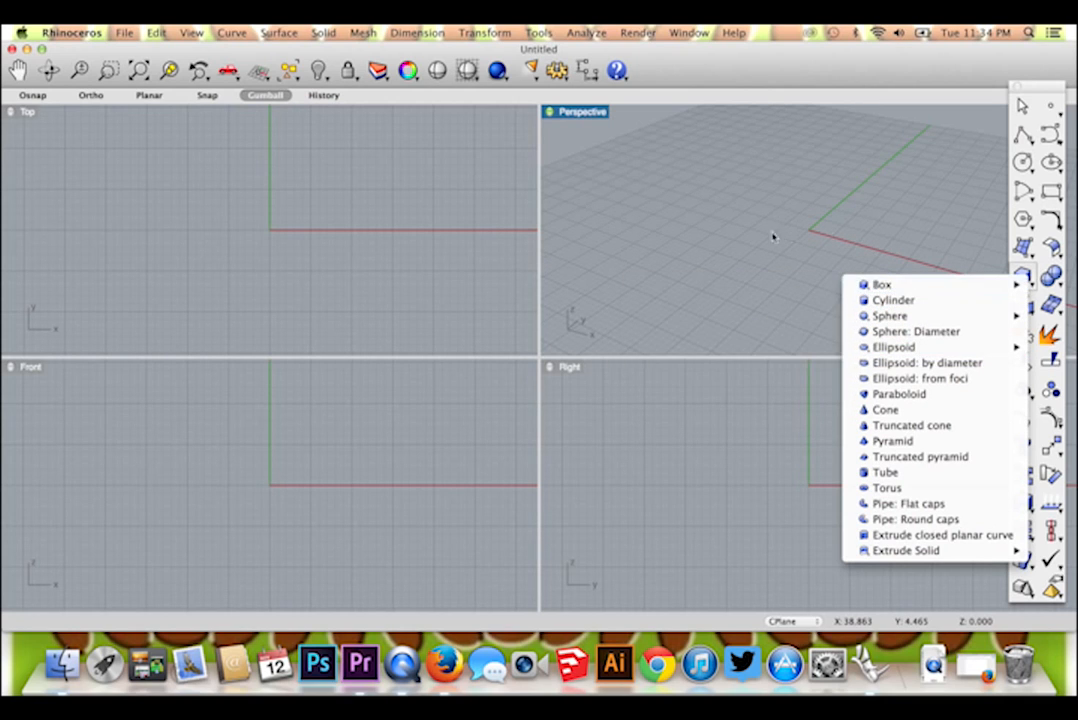
Start the Box solid command
left_click(882, 284)
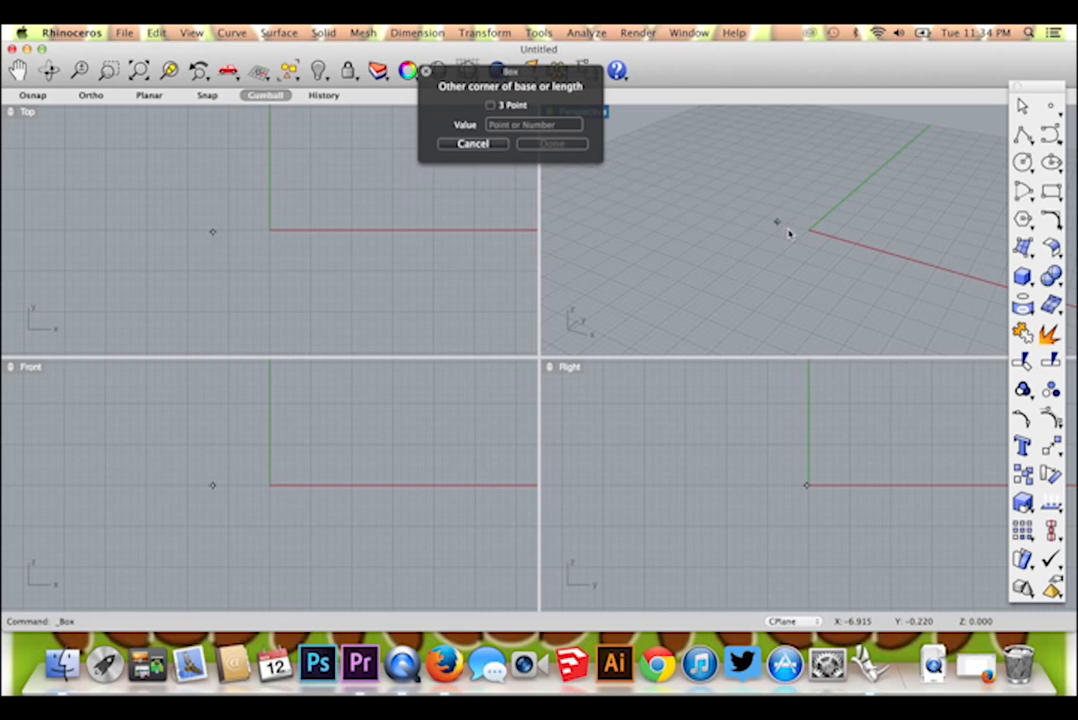
mouse_move(837, 270)
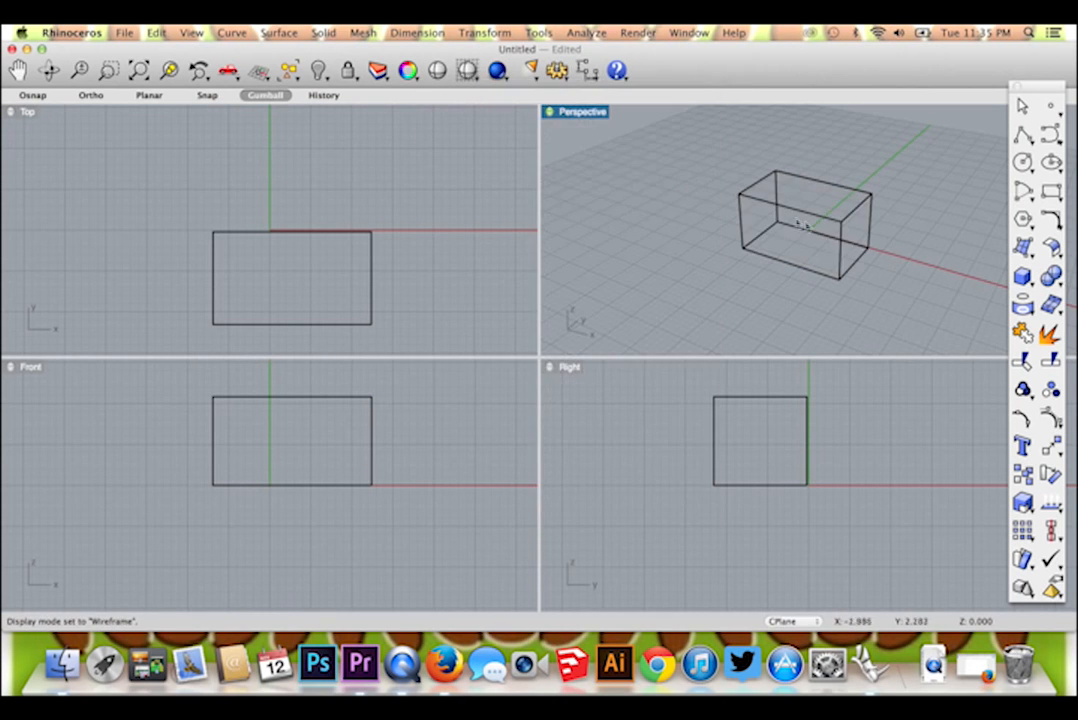
Orbit the Perspective view to inspect the two overlapping boxes from the side
left_click(497, 70)
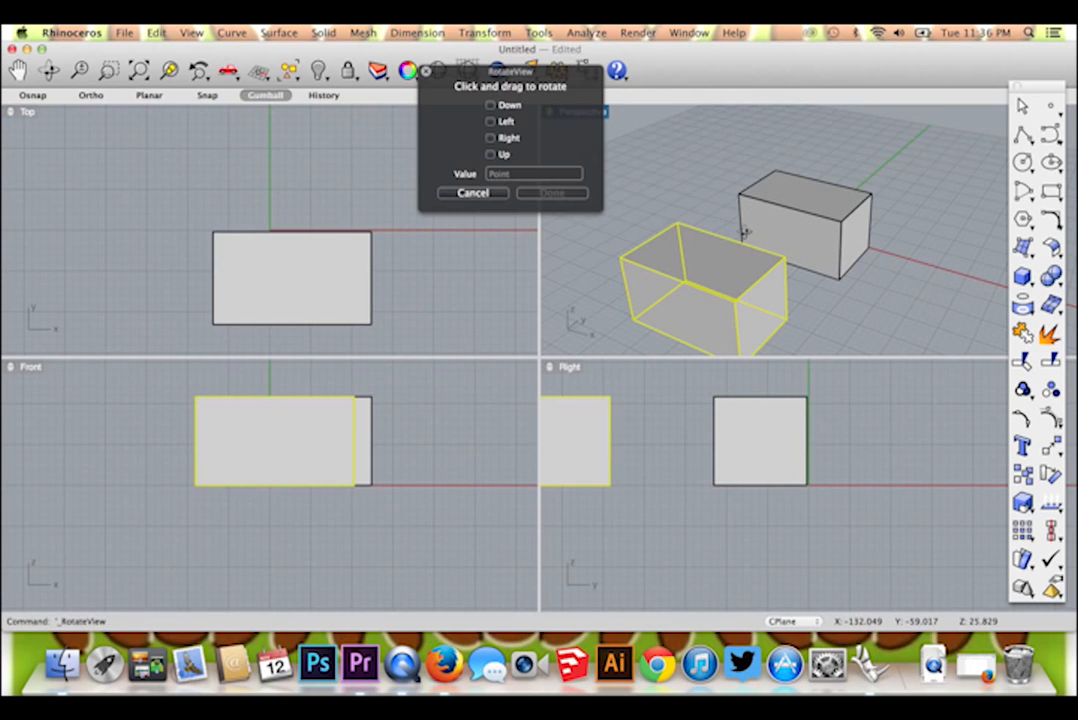
left_click_drag(740, 235, 710, 205)
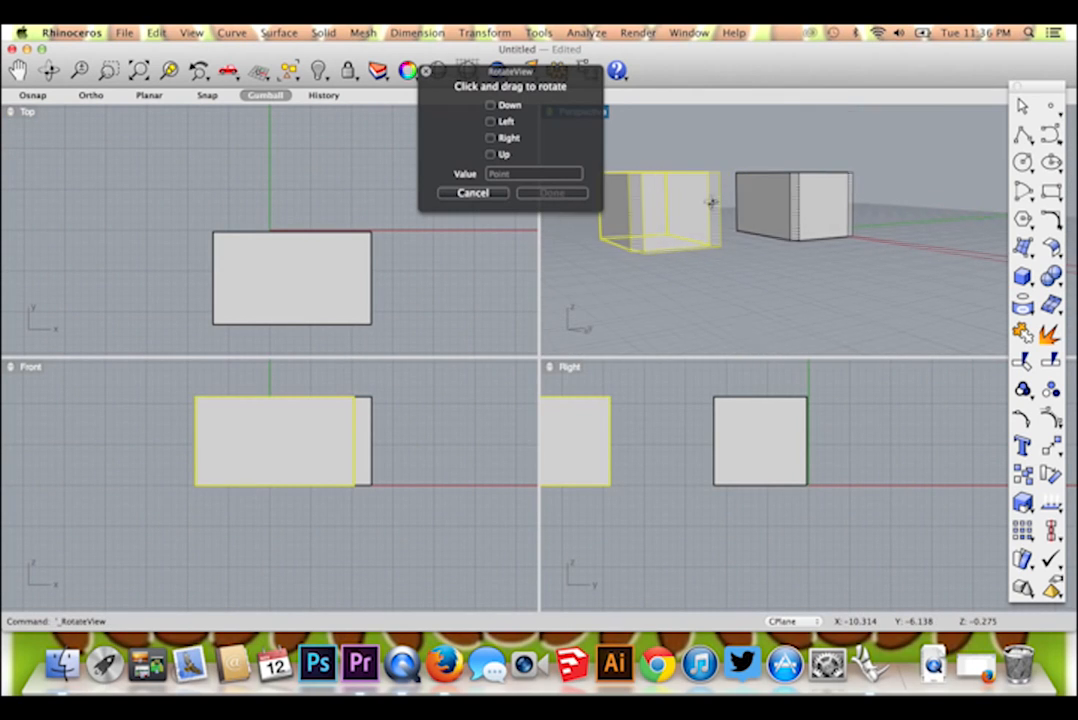
left_click_drag(710, 205, 695, 220)
type("BooleanUnion")
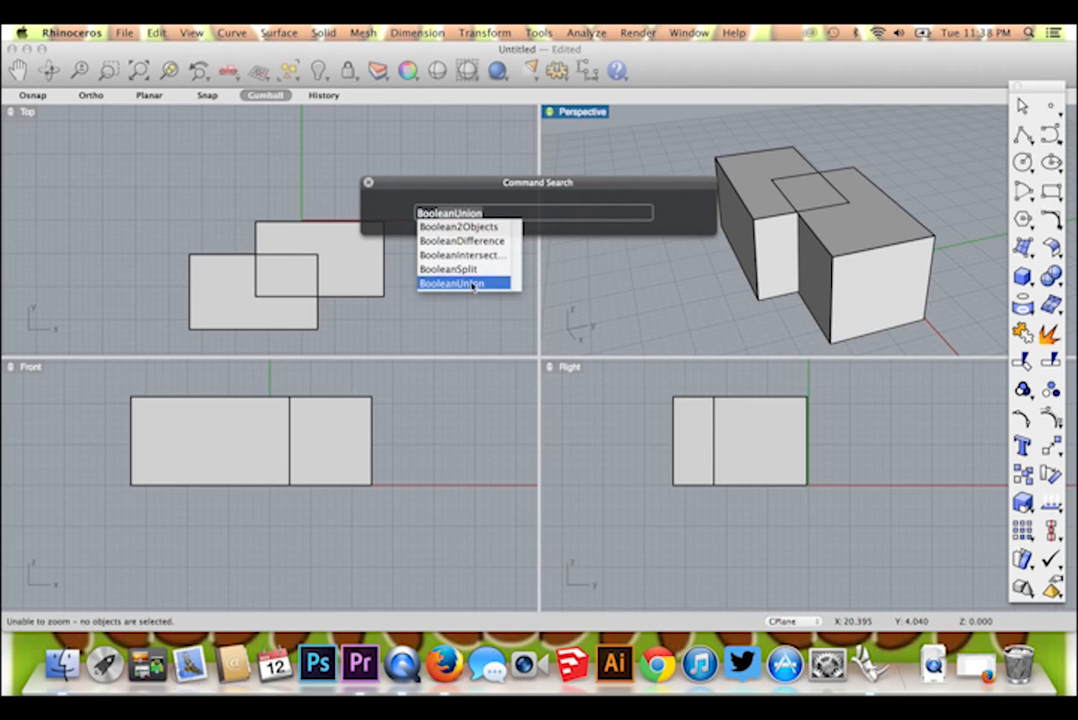
Run Boolean union to merge the two overlapping boxes
left_click(450, 283)
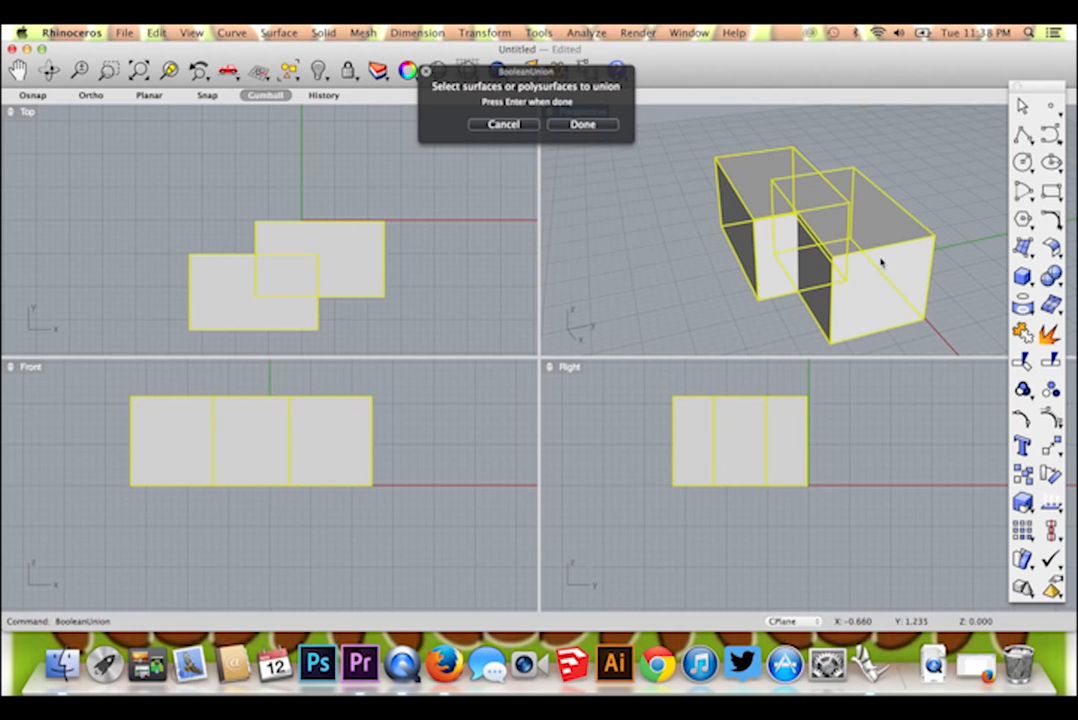
mouse_move(685, 182)
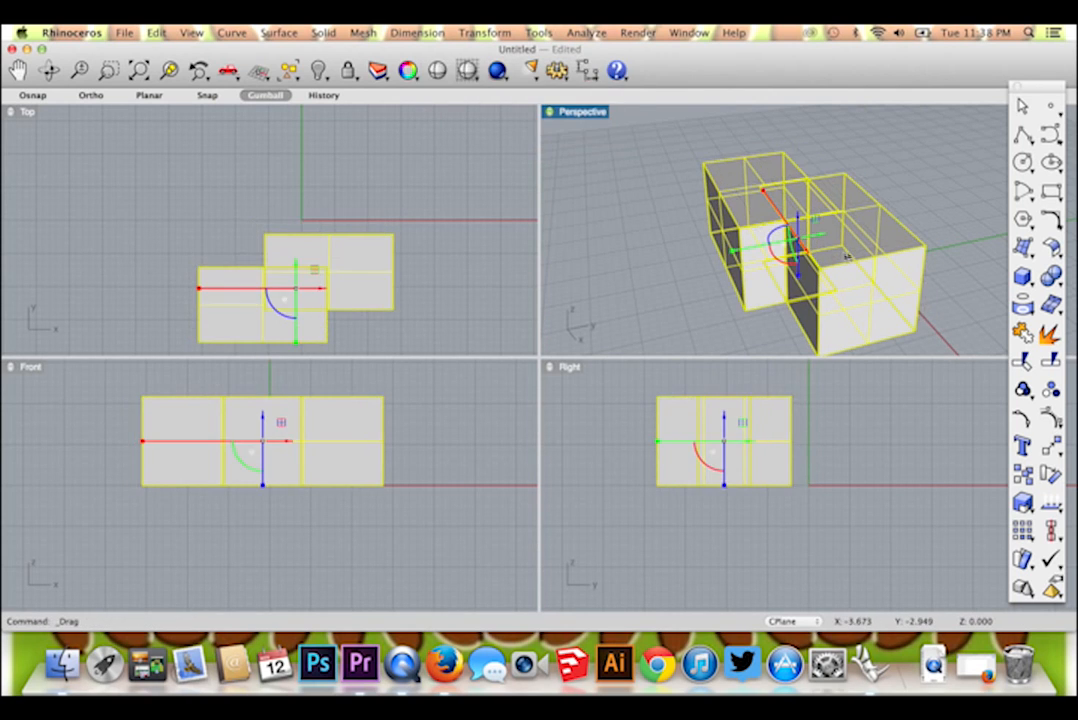
left_click_drag(800, 240, 760, 220)
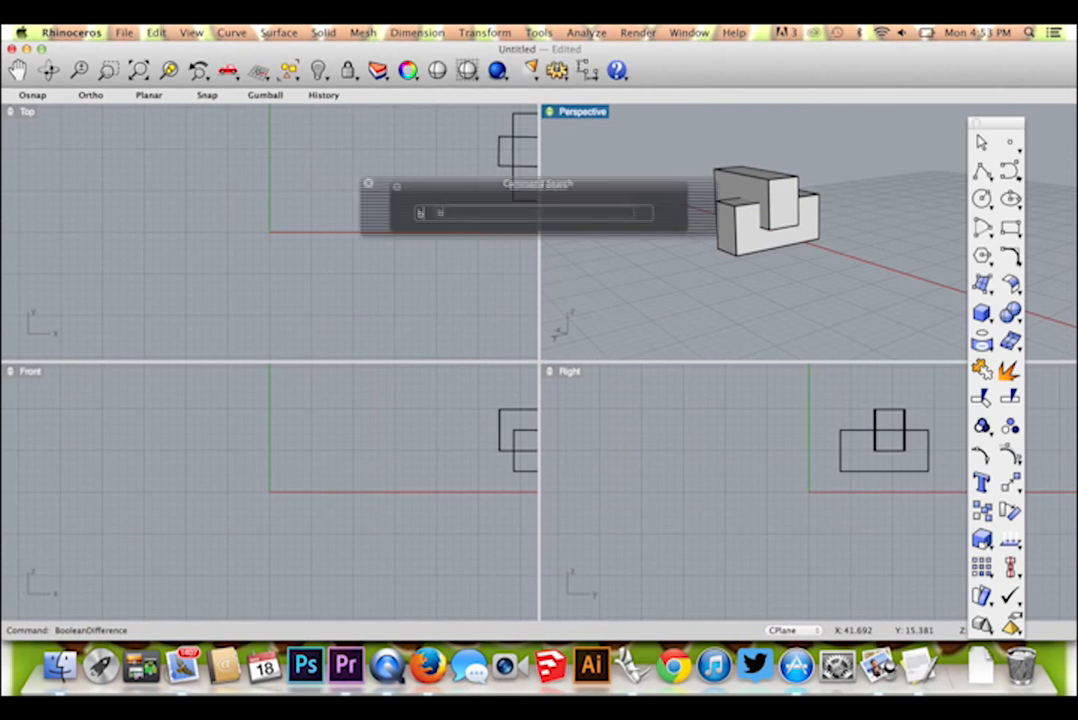
Run BooleanDifference, picking the slab and subtracting the block to cut a notch
type("BooleanDifference")
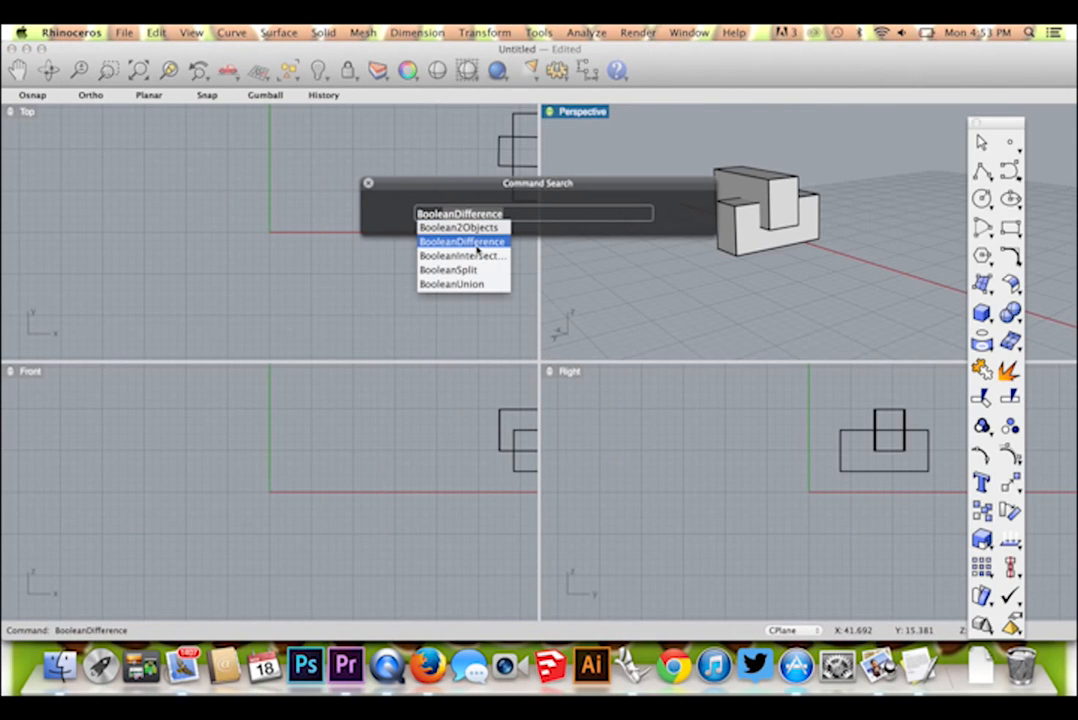
left_click(461, 241)
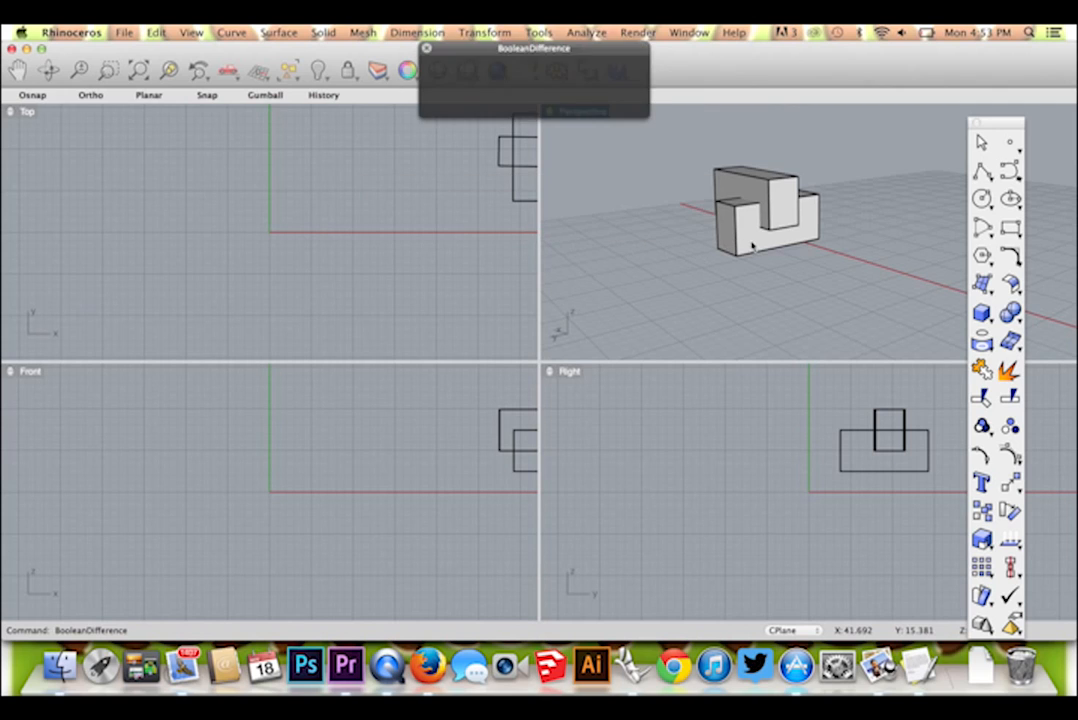
left_click(765, 210)
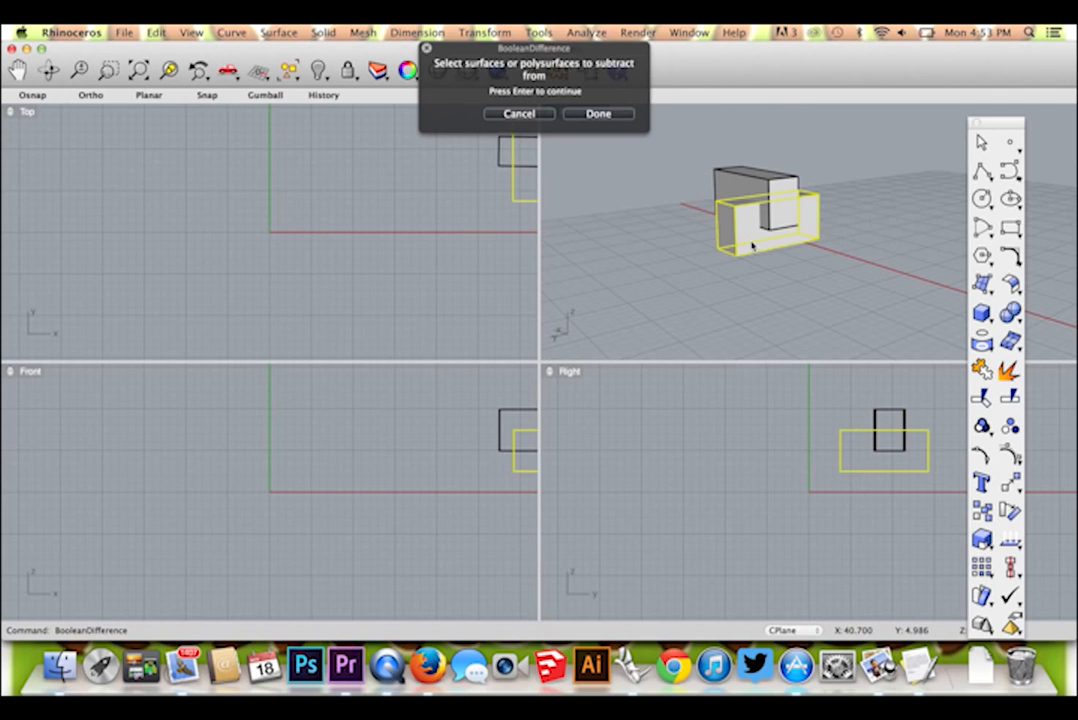
left_click(597, 113)
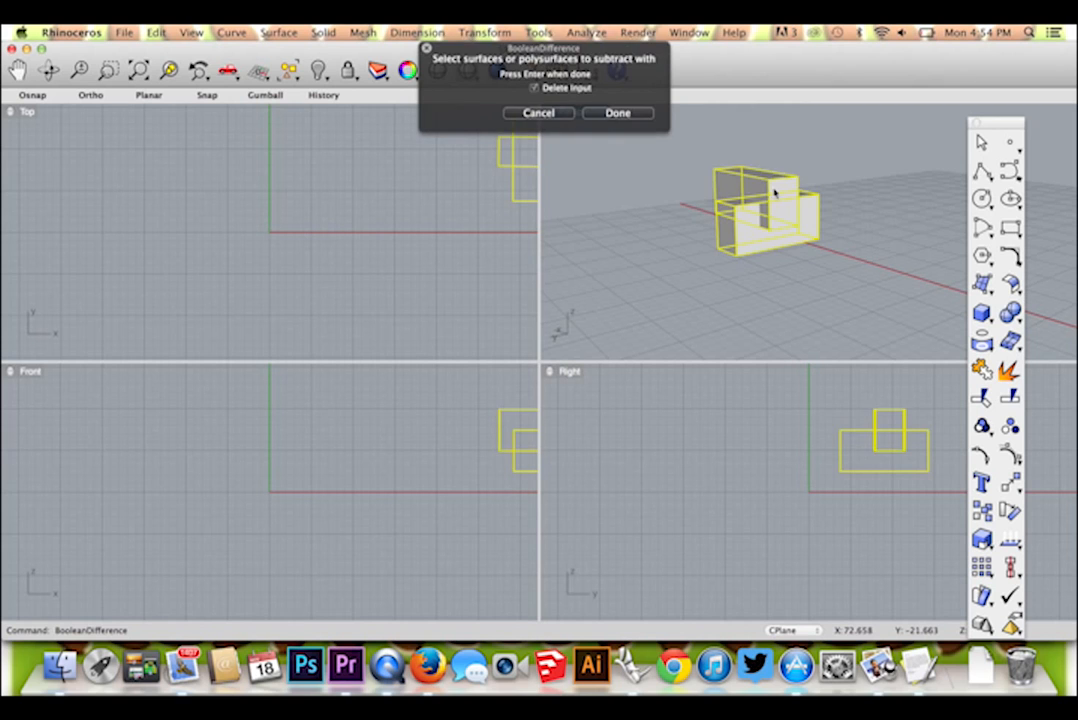
left_click(617, 112)
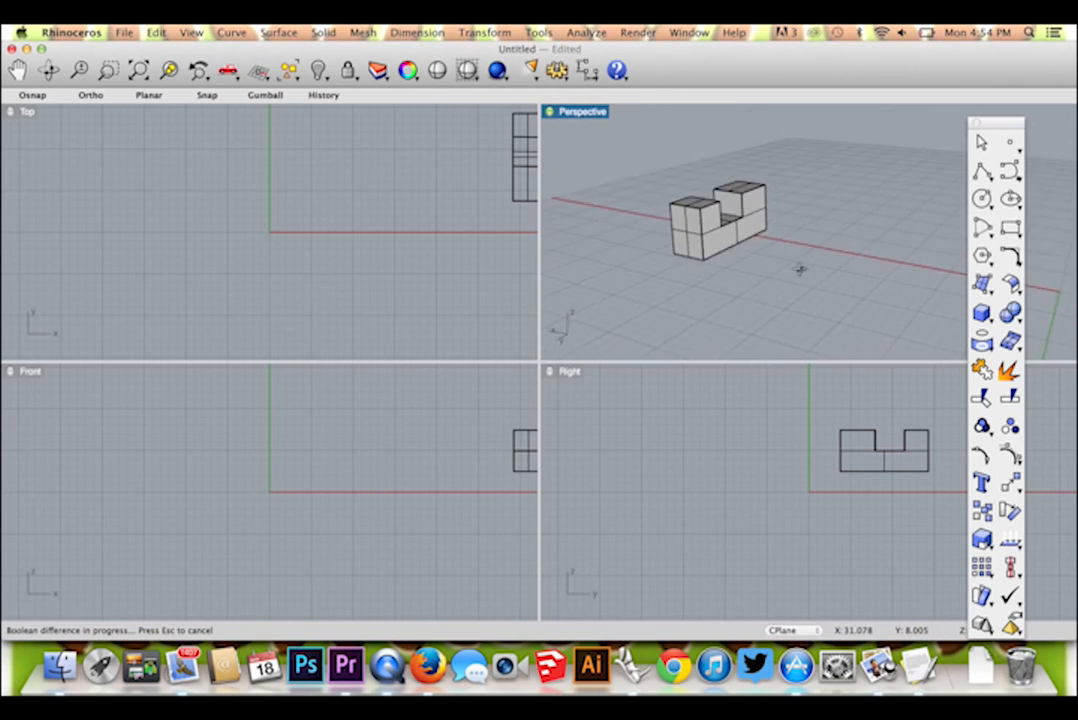
Rotate the solid in plan using Transform > Rotate, clicking to set the angle
left_click(485, 33)
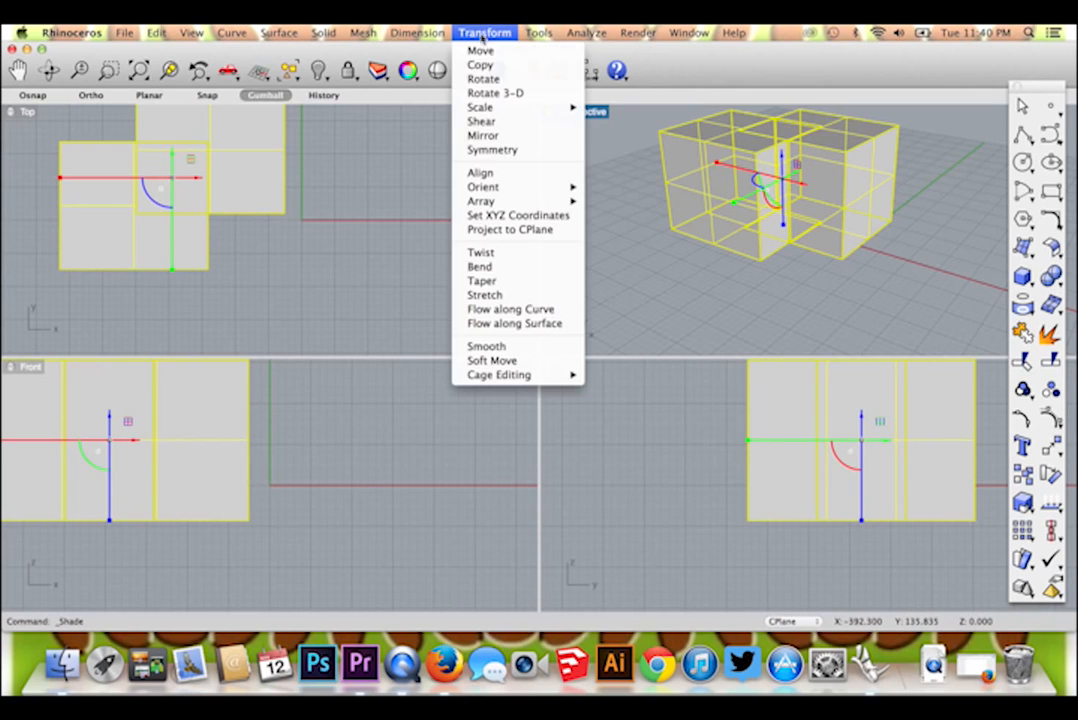
left_click(483, 78)
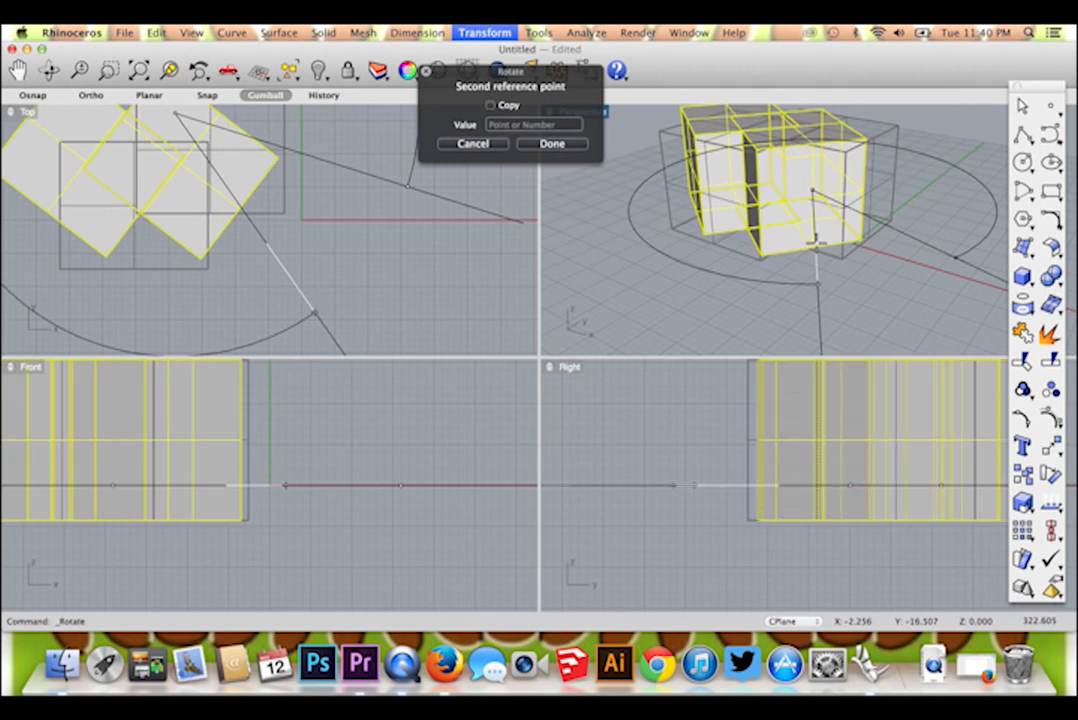
left_click(551, 143)
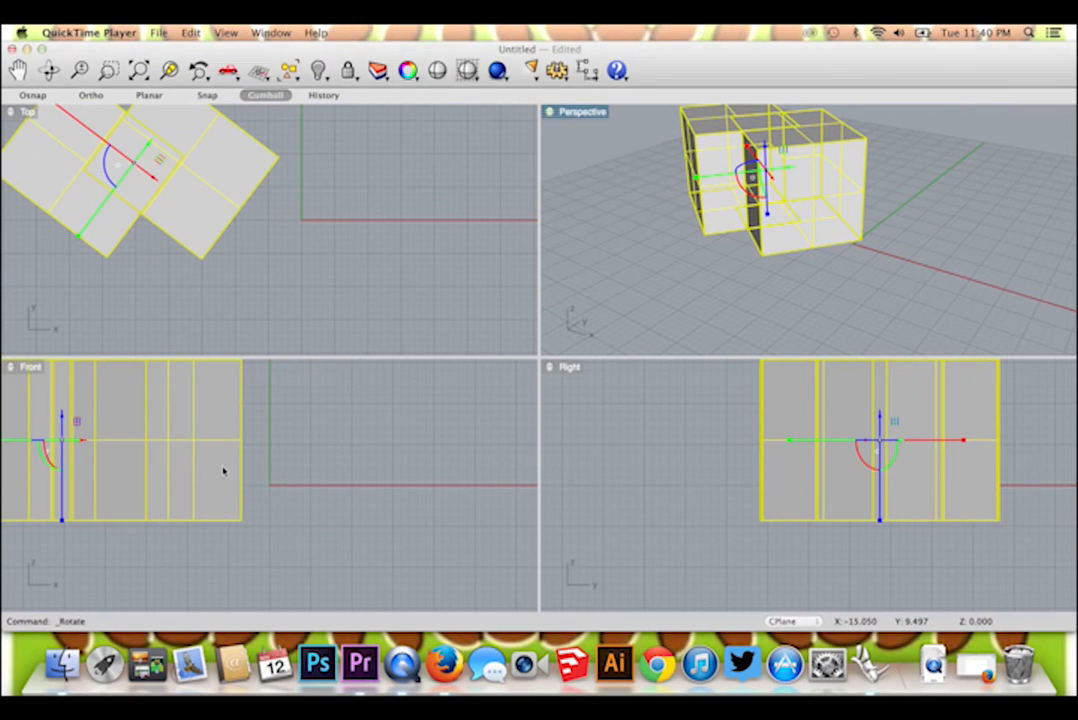